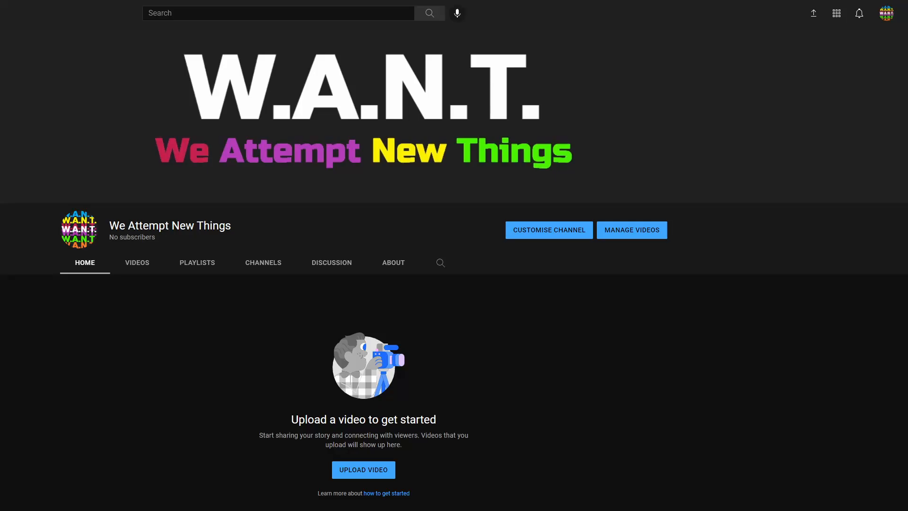
# - Switch from the empty YouTube channel page to the Duolingo Chinese course showing 18077 XP
pyautogui.click(631, 230)
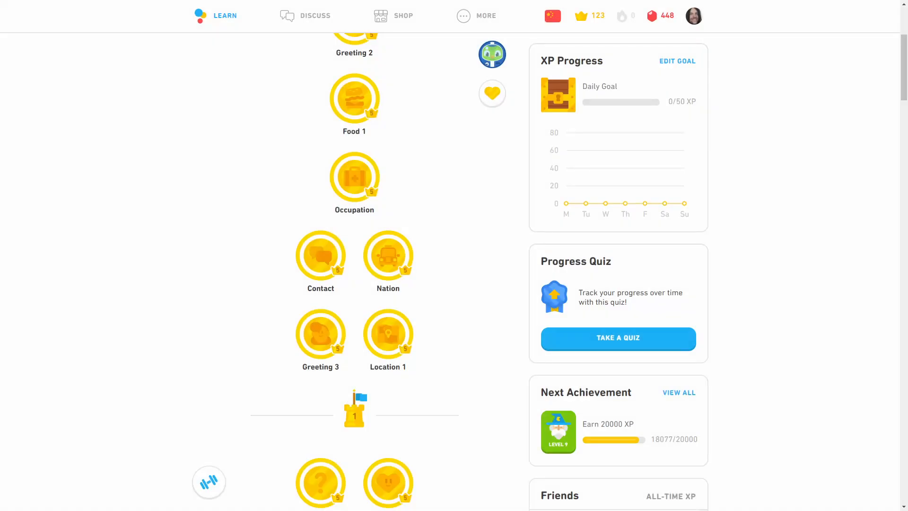
# - Check profile statistics (17829 XP) and achievements, then return to the Learn skill tree
pyautogui.click(692, 16)
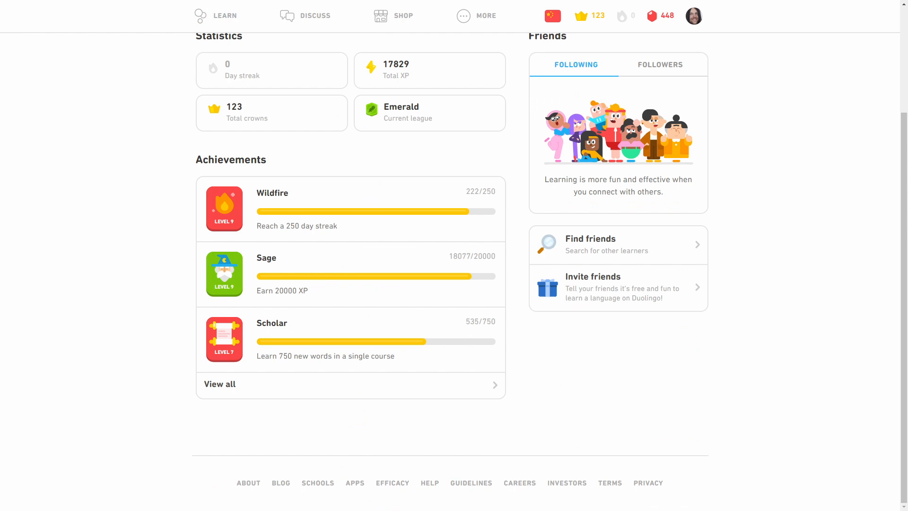
pyautogui.click(225, 16)
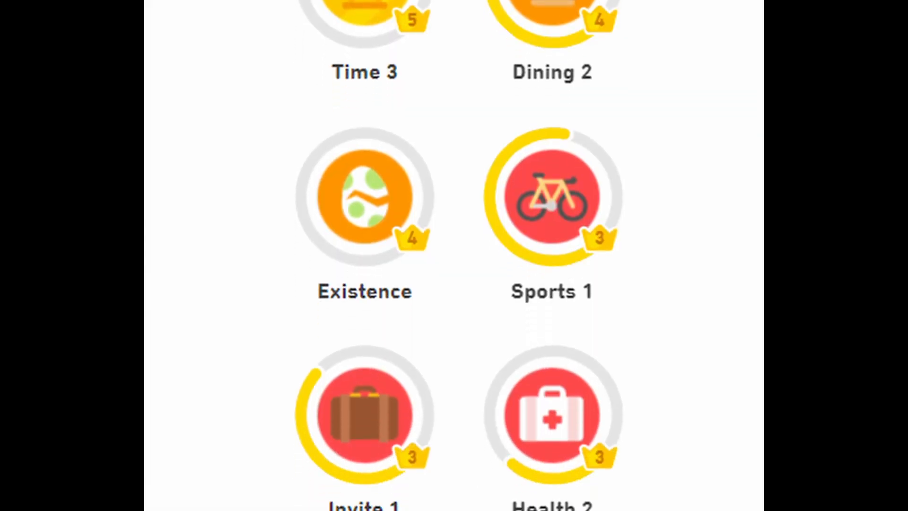
# - Scroll through the skill list before moving to the Udemy 'Chinese In 9 Weeks' course page
pyautogui.scroll(-3)
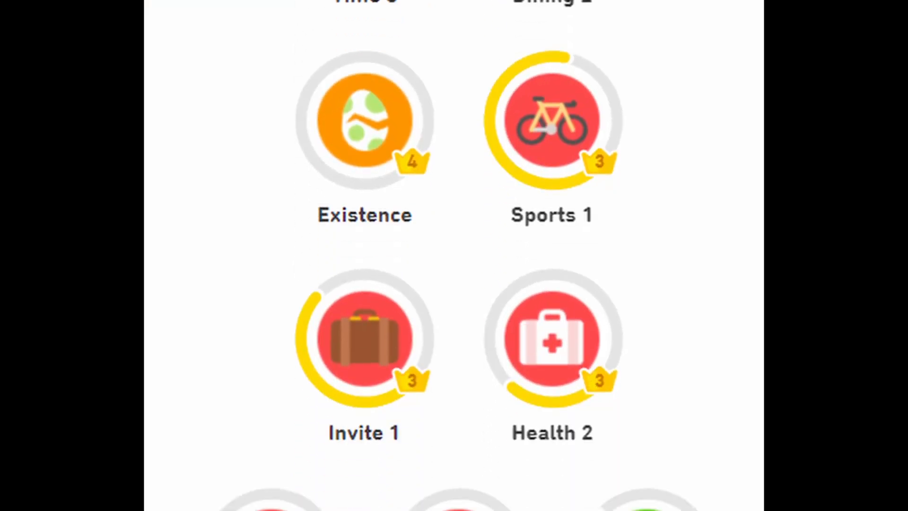
pyautogui.scroll(-3)
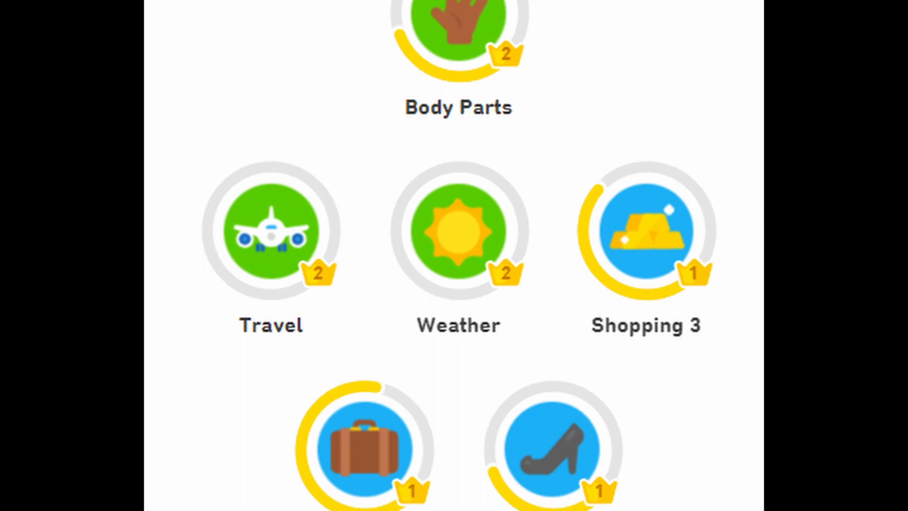
pyautogui.scroll(3)
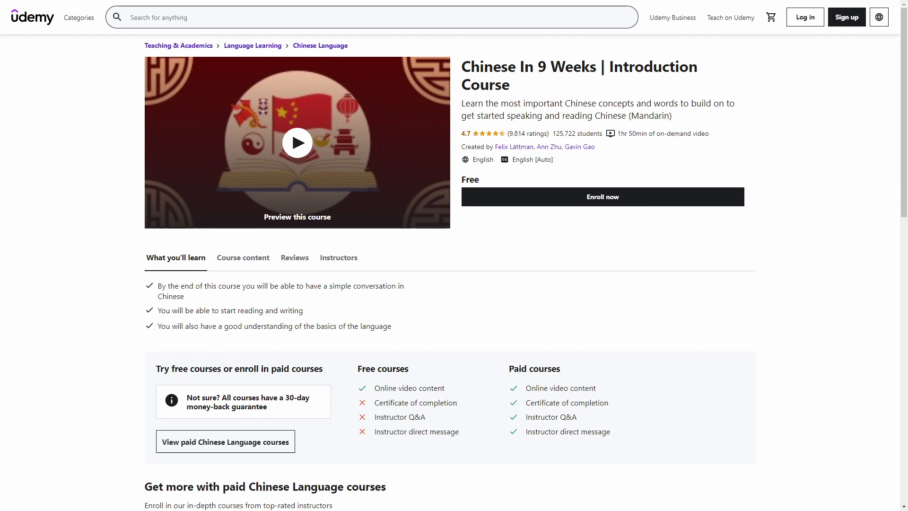
# - Bring up the Streamlabs sources list and scroll down to the Follower Goal and Chatbox widgets
pyautogui.click(225, 440)
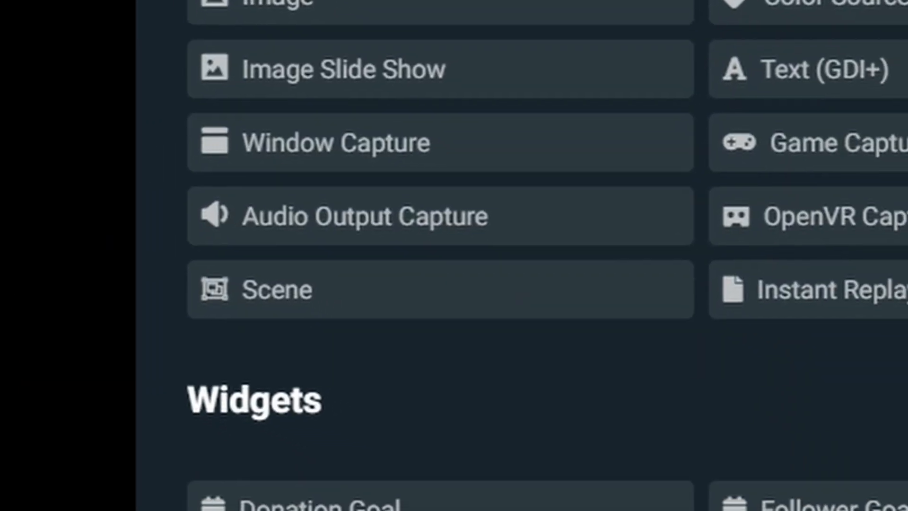
pyautogui.scroll(-3)
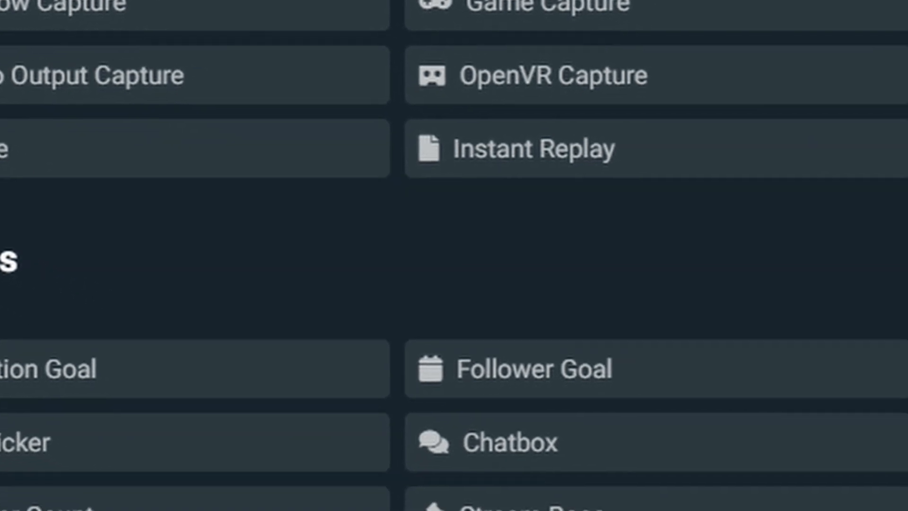
pyautogui.scroll(-3)
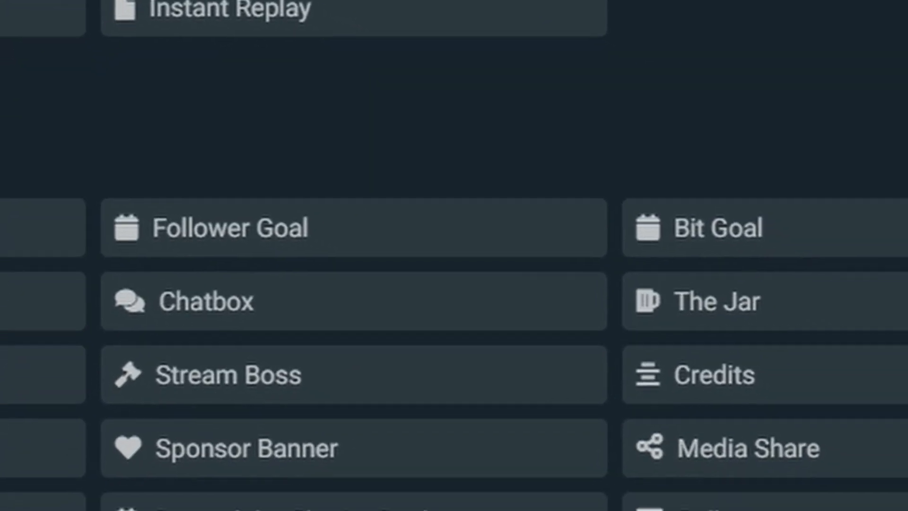